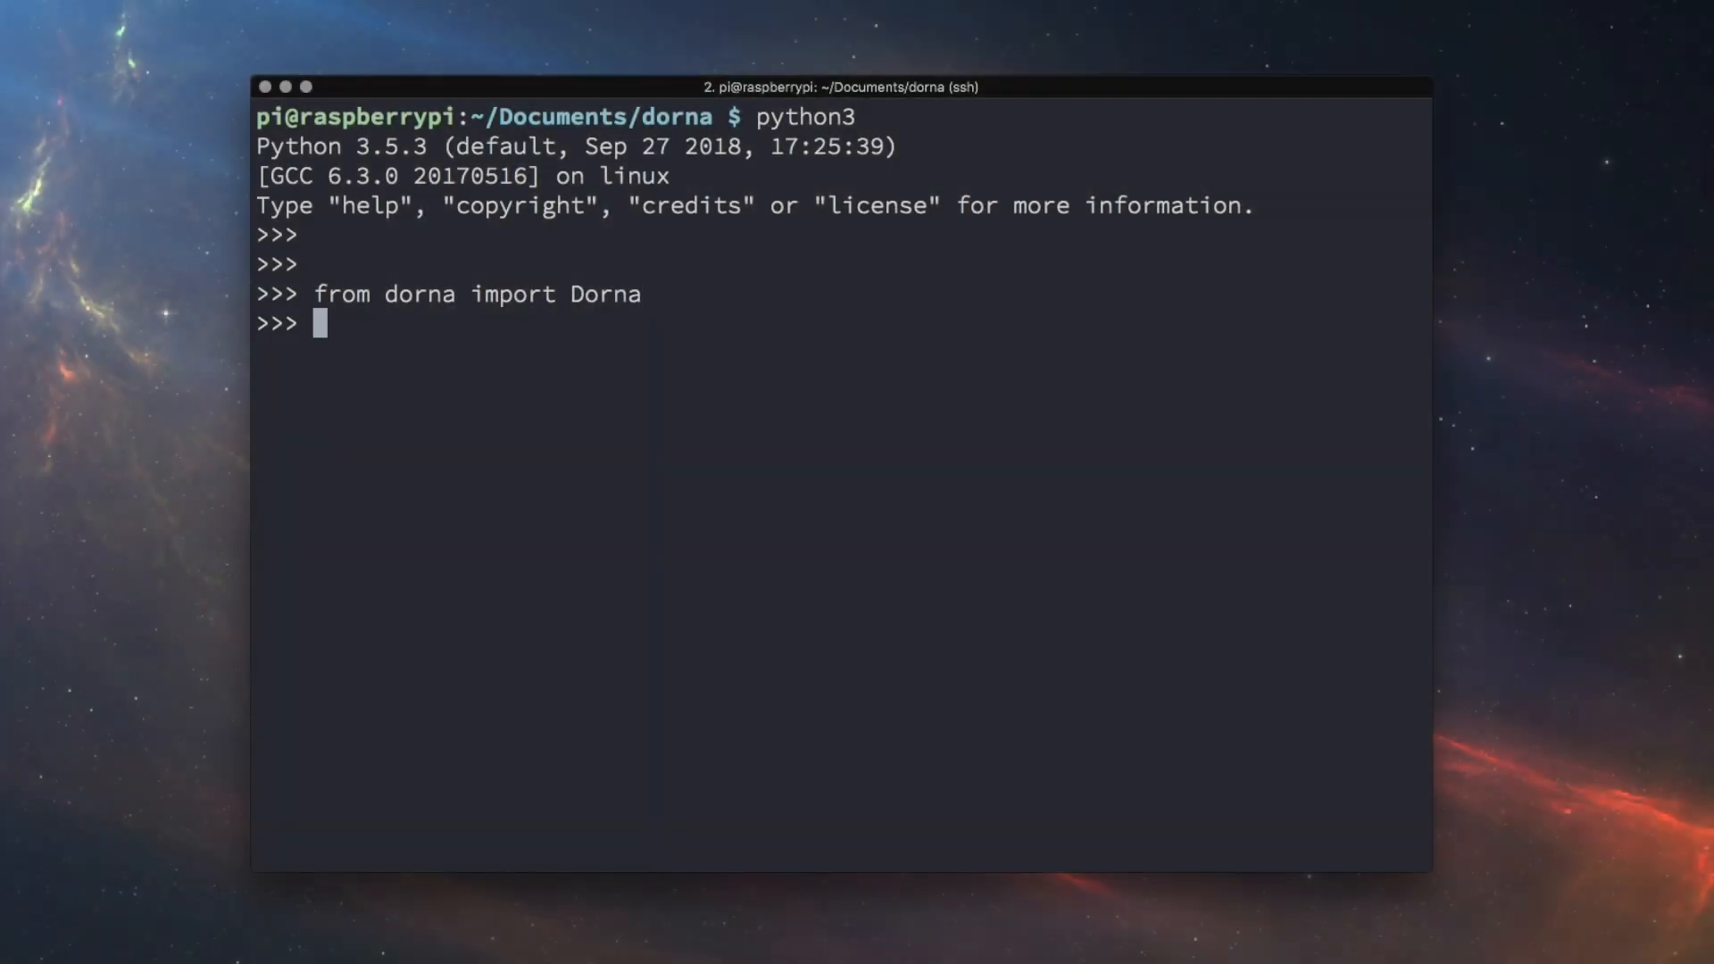
text(robot)
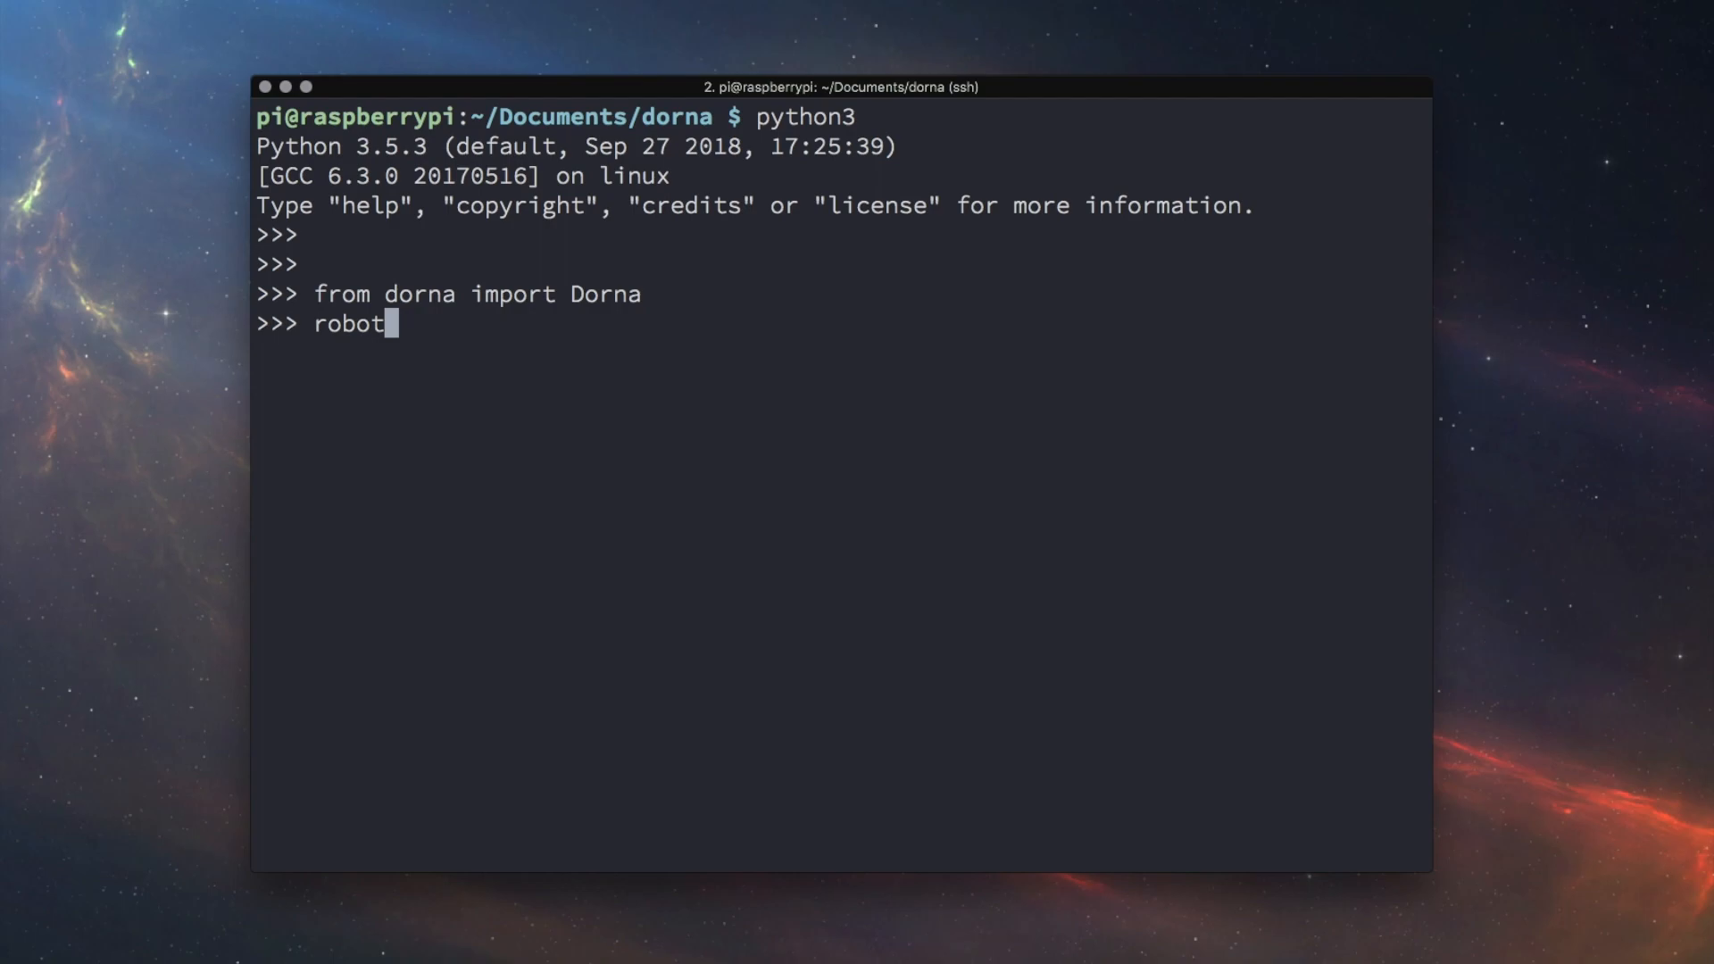